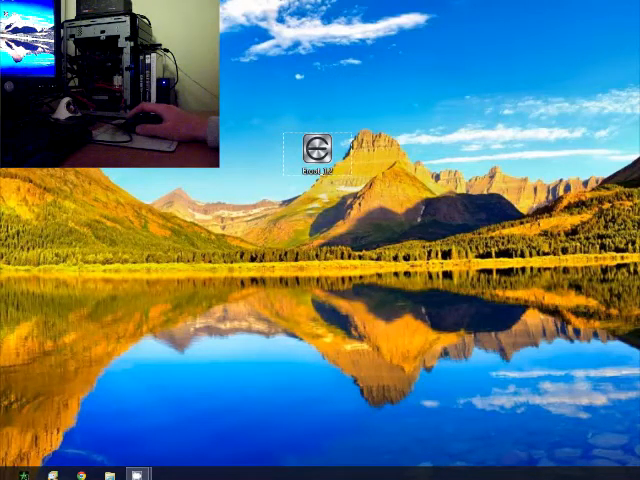
pyautogui.moveTo(248, 117)
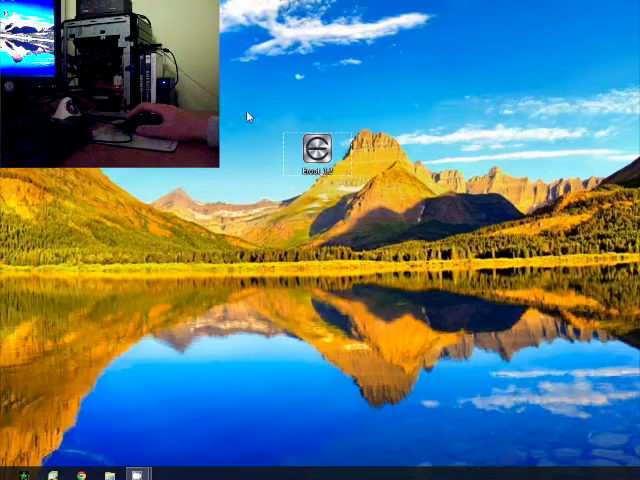
# - Launch the eRoot 1.2 desktop shortcut with 'Als administrator uitvoeren' (Run as administrator)
pyautogui.rightClick(318, 147)
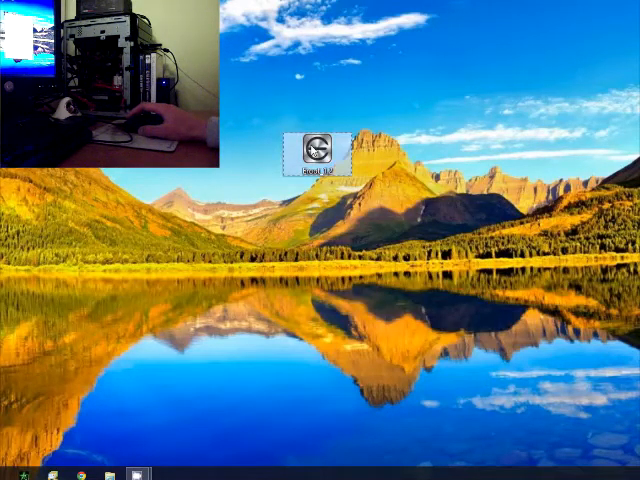
pyautogui.rightClick(318, 150)
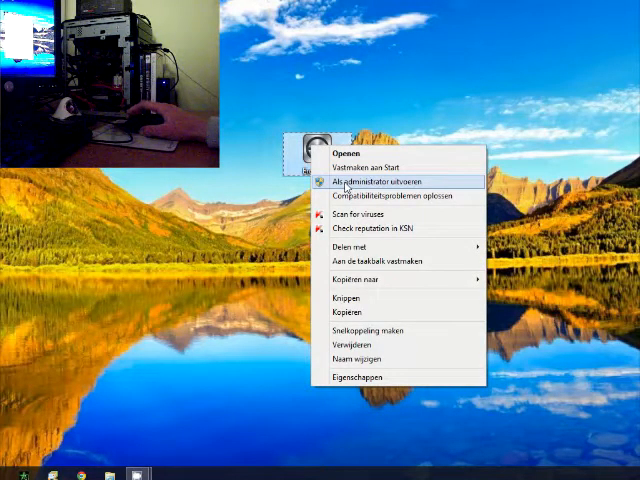
pyautogui.click(373, 181)
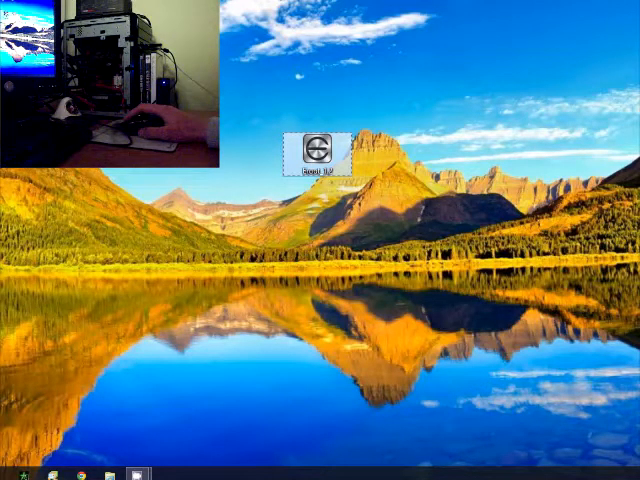
pyautogui.doubleClick(318, 150)
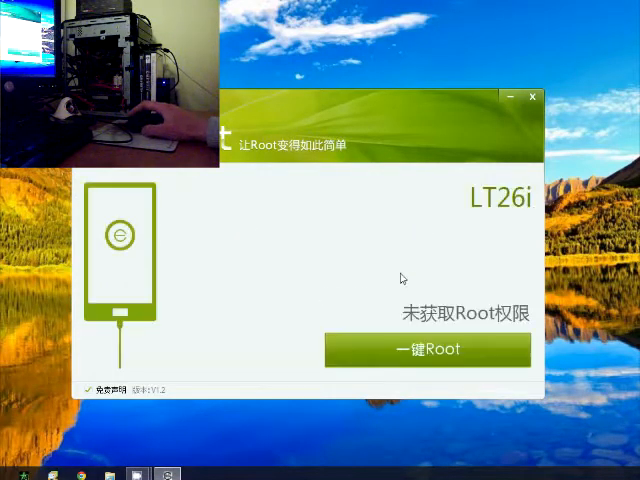
pyautogui.moveTo(422, 260)
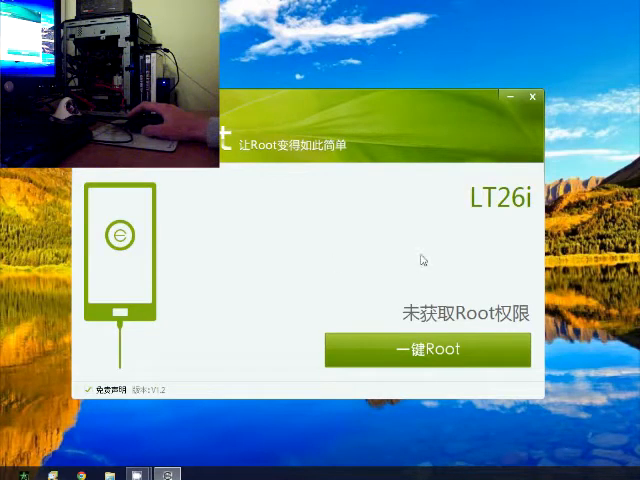
pyautogui.moveTo(507, 224)
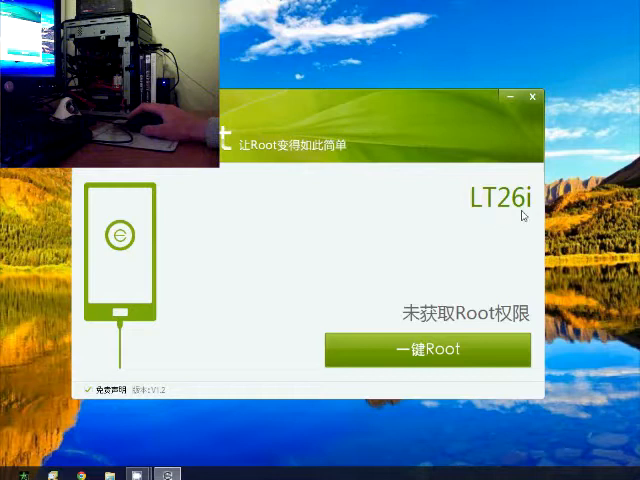
pyautogui.moveTo(465, 231)
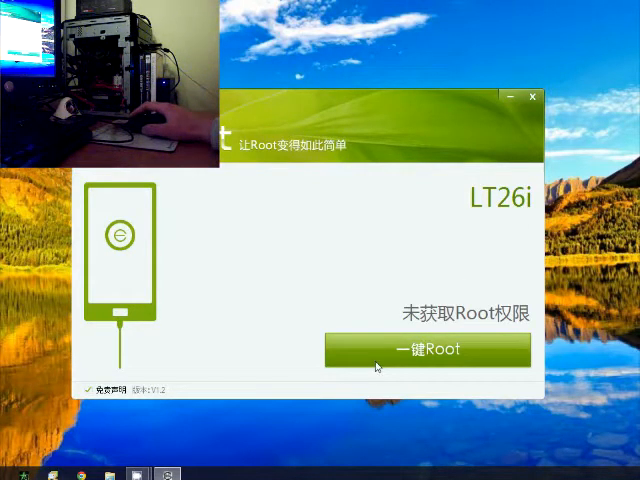
pyautogui.moveTo(413, 358)
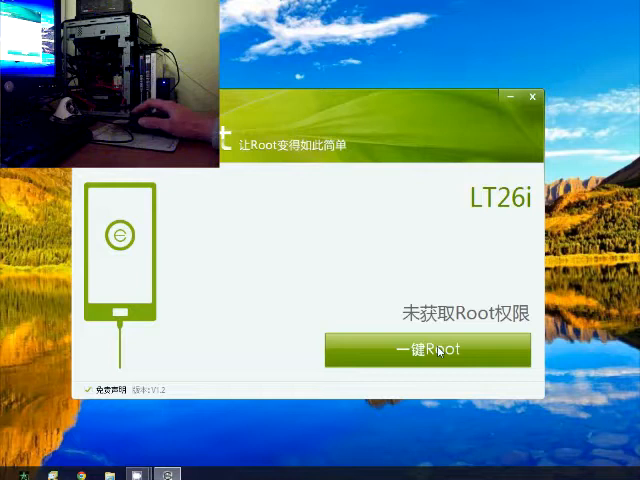
# - Start the one-click root (一键Root) on the detected LT26i phone
pyautogui.click(428, 349)
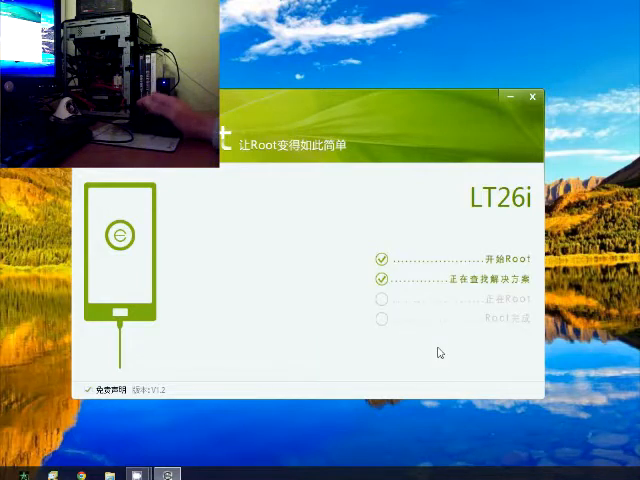